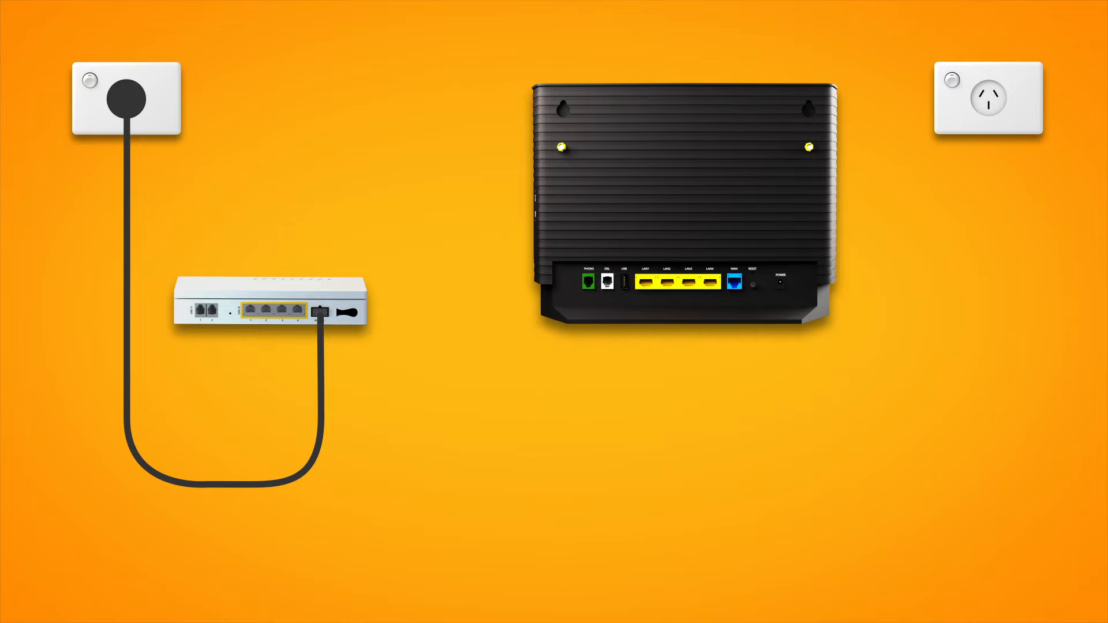
left_click(735, 283)
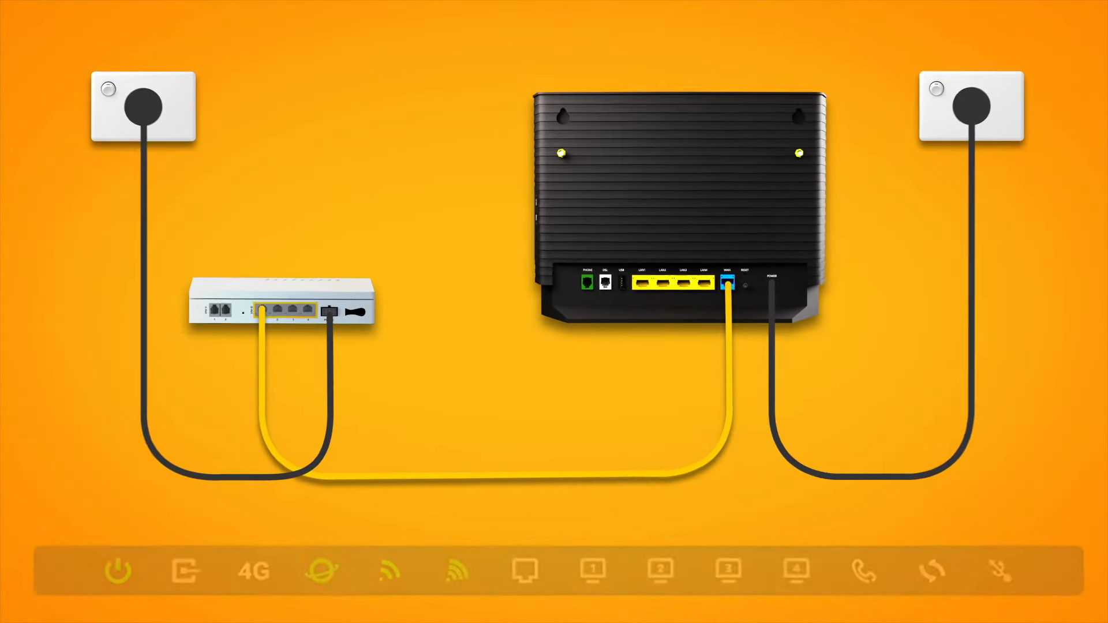
left_click(346, 544)
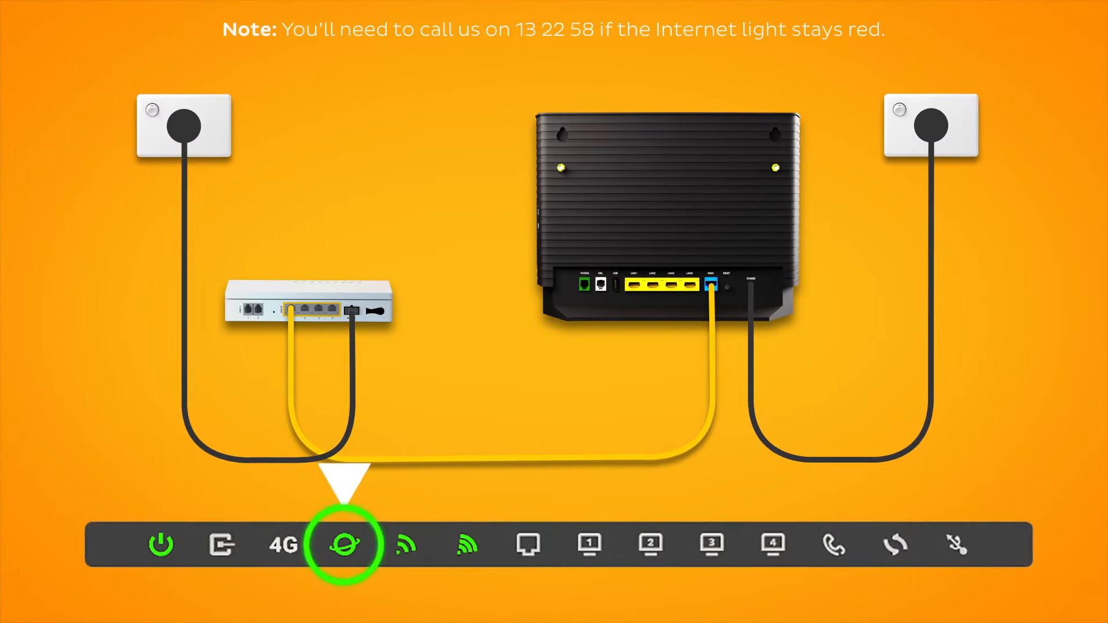